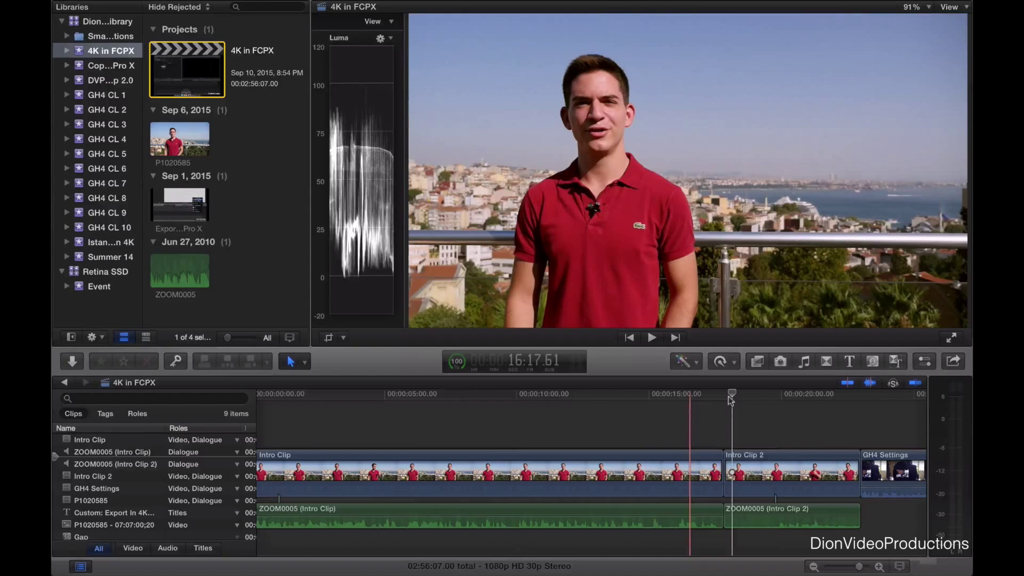
# - Skim back and forth across the cut to compare Intro Clip's look with Intro Clip 2's
pyautogui.moveTo(731, 397); pyautogui.dragTo(723, 397)
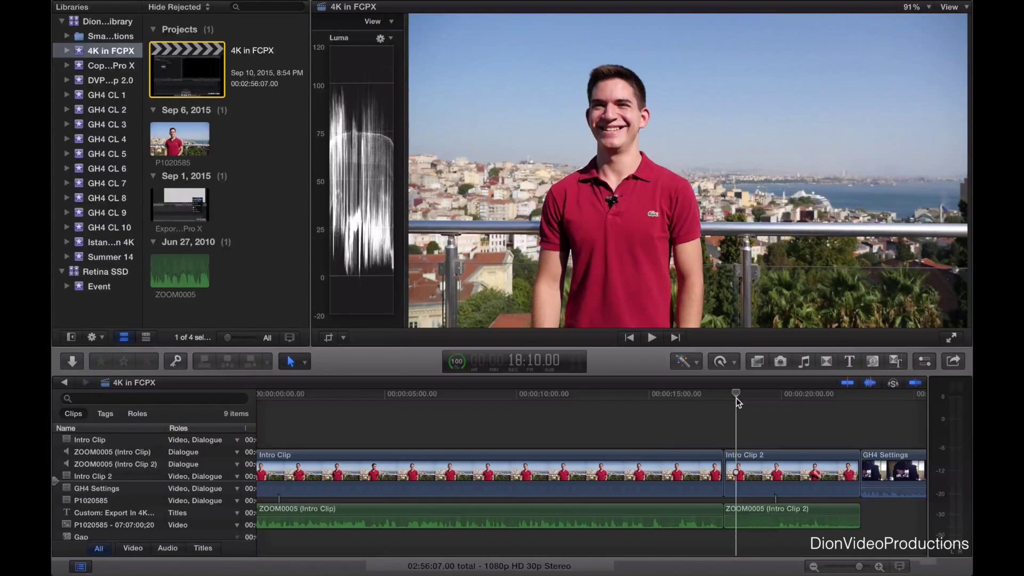
pyautogui.moveTo(736, 394); pyautogui.dragTo(711, 393)
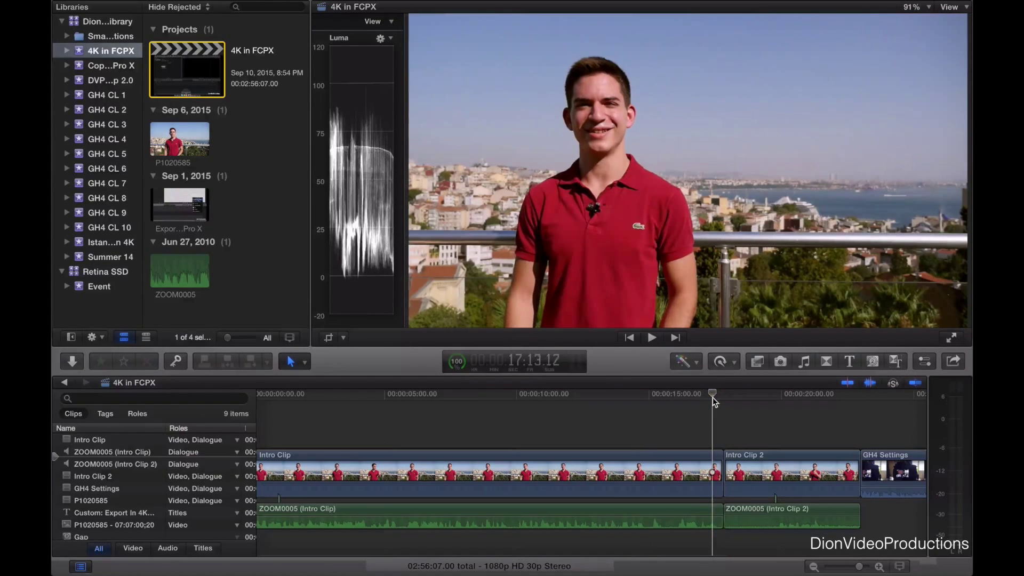
pyautogui.moveTo(711, 393); pyautogui.dragTo(732, 394)
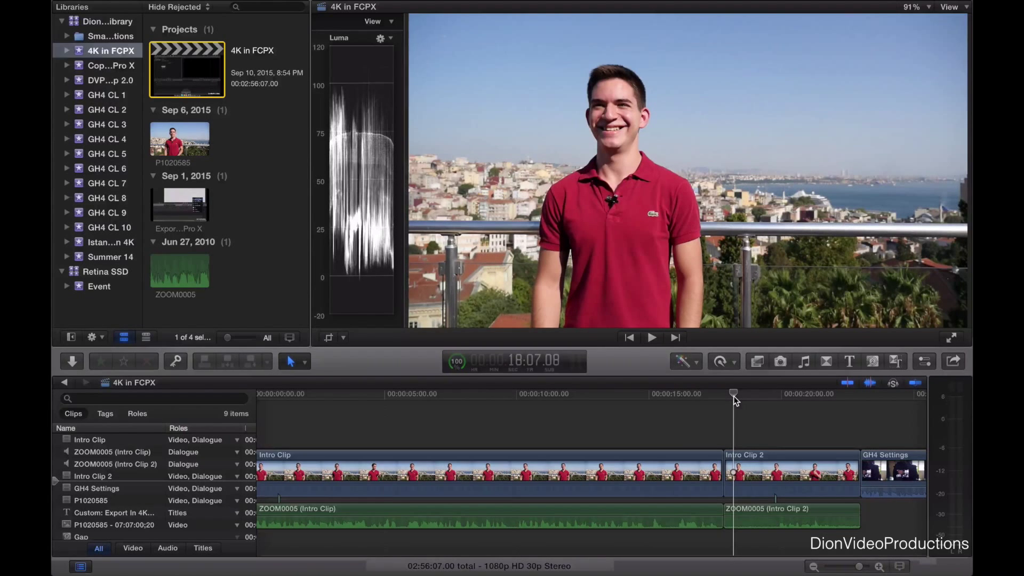
pyautogui.moveTo(734, 395); pyautogui.dragTo(722, 395)
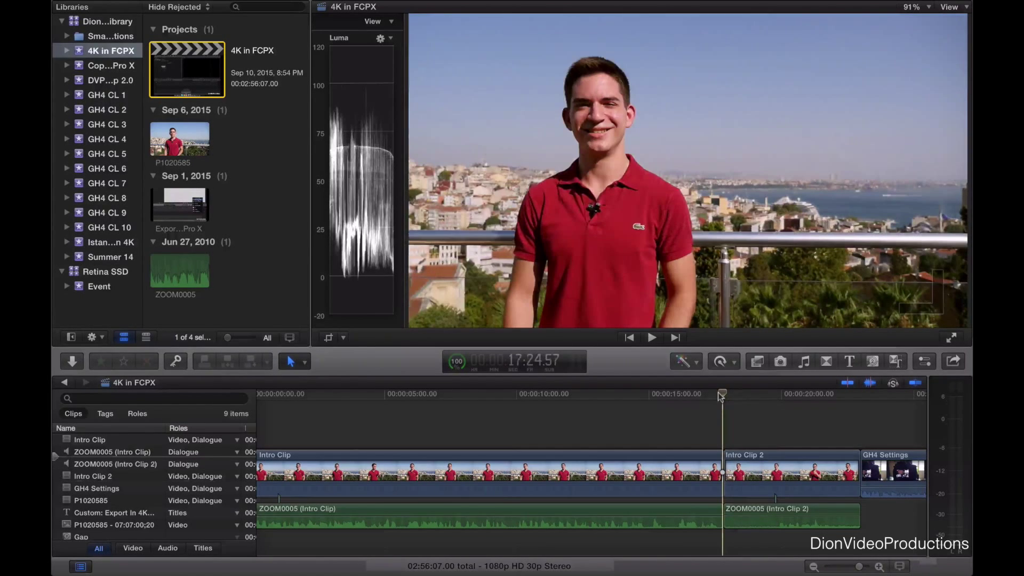
pyautogui.click(651, 338)
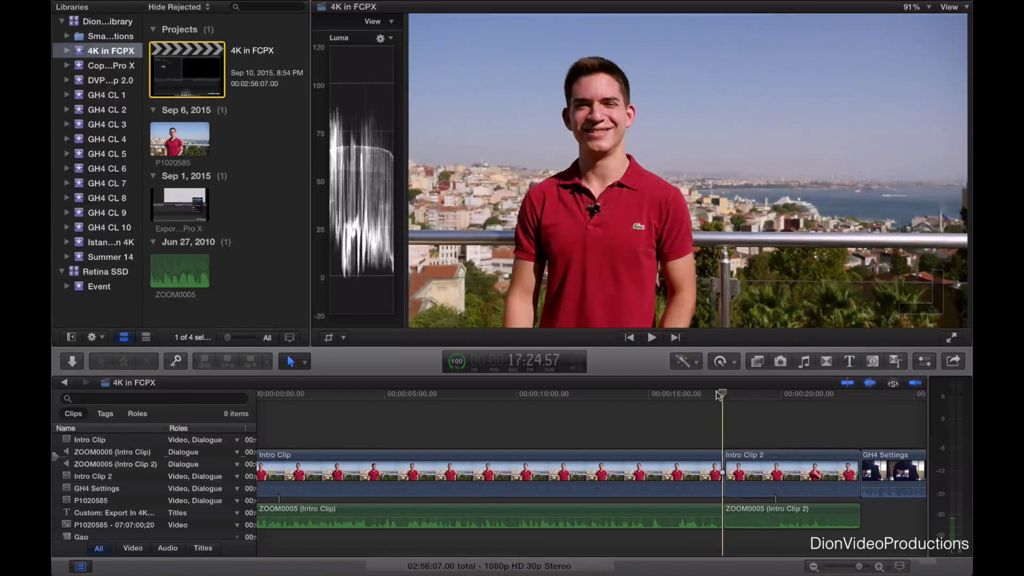
pyautogui.moveTo(720, 395); pyautogui.dragTo(735, 398)
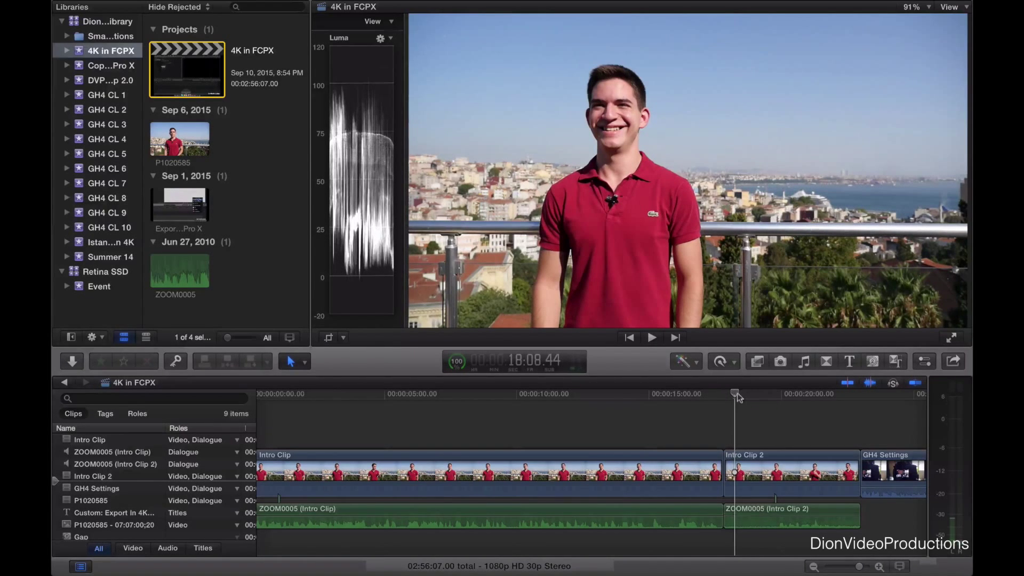
pyautogui.moveTo(737, 395); pyautogui.dragTo(711, 395)
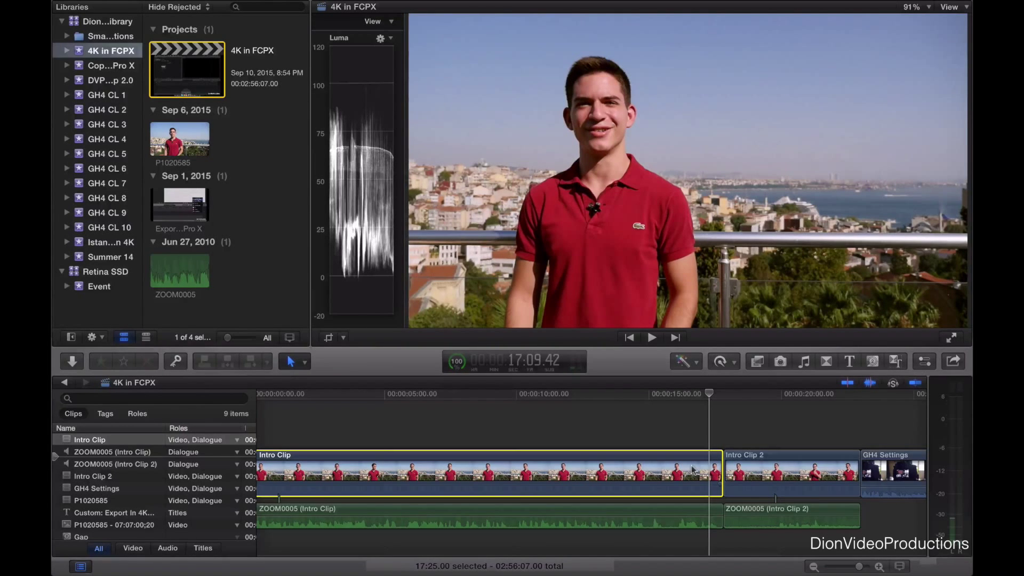
# - Copy Intro Clip with its settings and select Intro Clip 2 as the paste target
pyautogui.press('cmd+c')
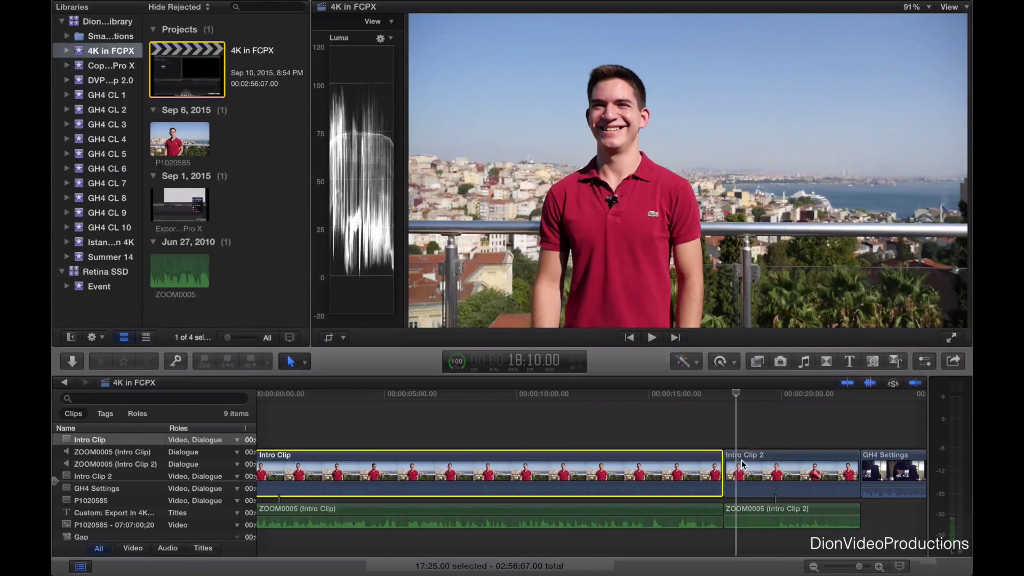
pyautogui.click(790, 473)
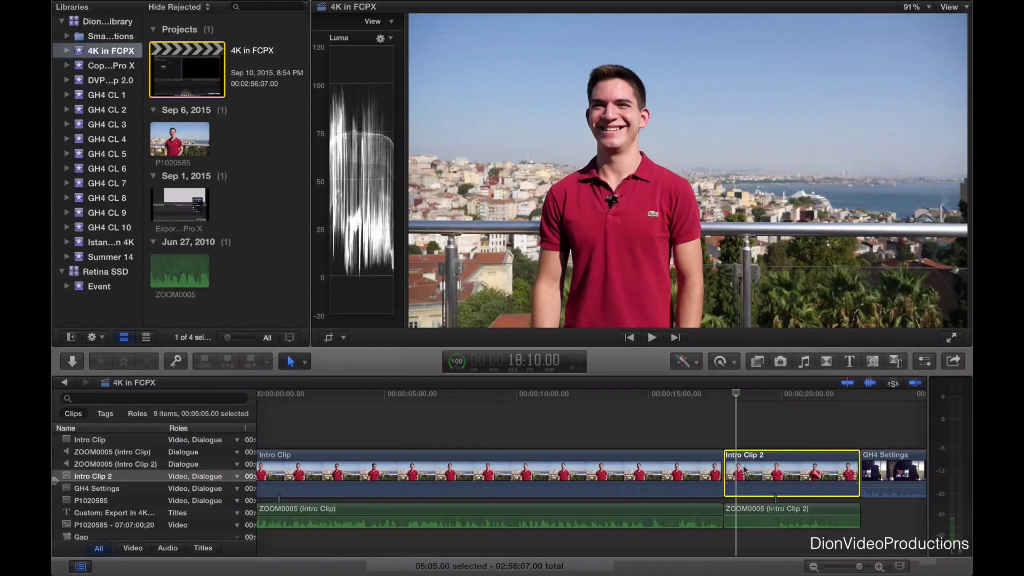
# - Paste all Video Attributes and Audio Attributes from Intro Clip onto Intro Clip 2
pyautogui.press('shift+v')
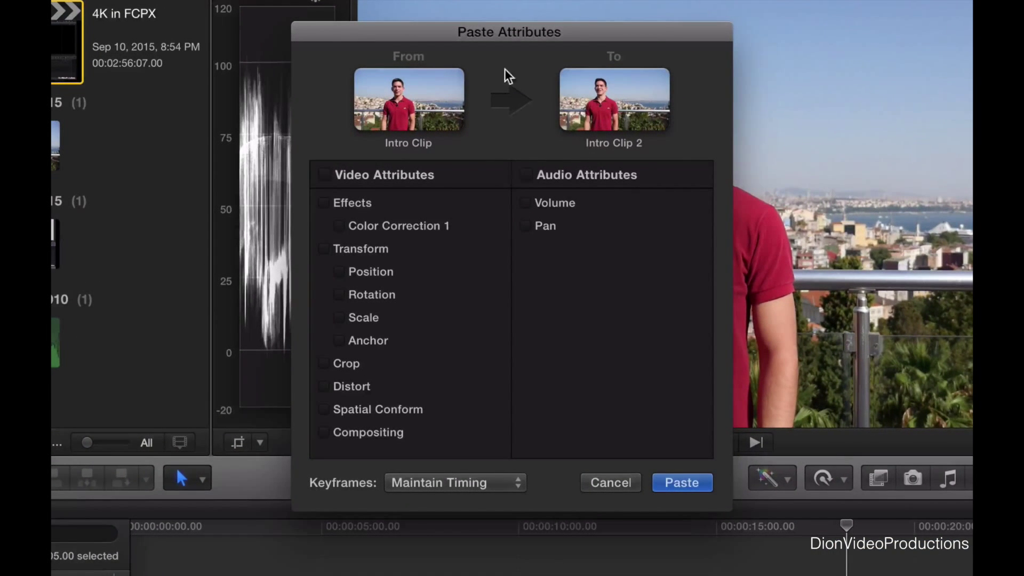
pyautogui.moveTo(525, 52)
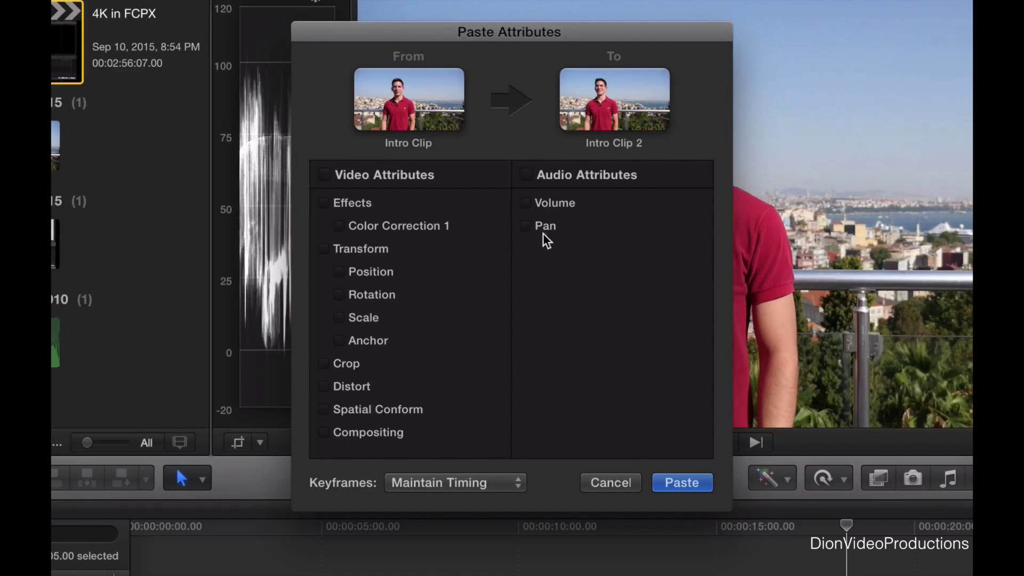
pyautogui.moveTo(529, 212)
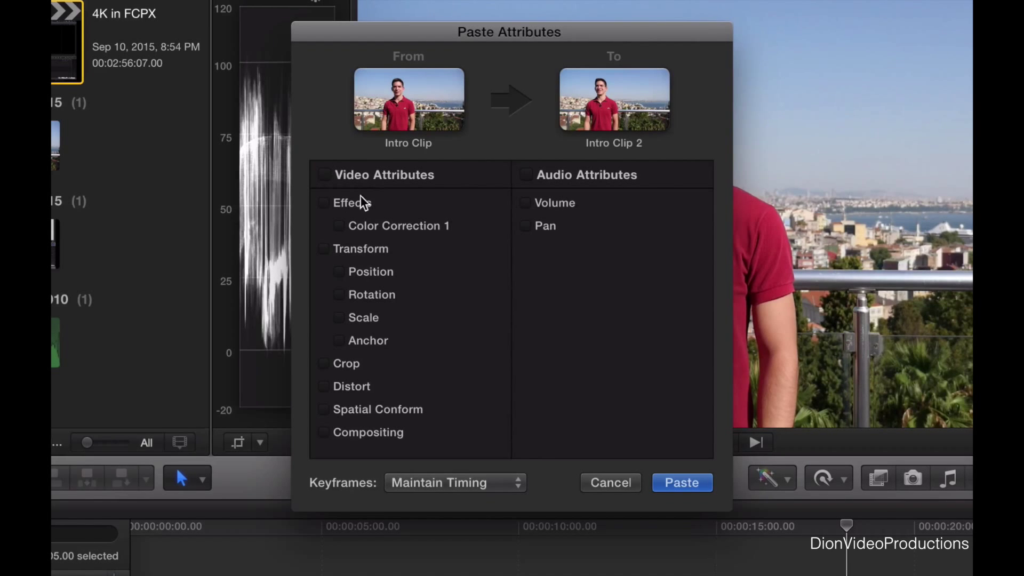
pyautogui.moveTo(356, 206)
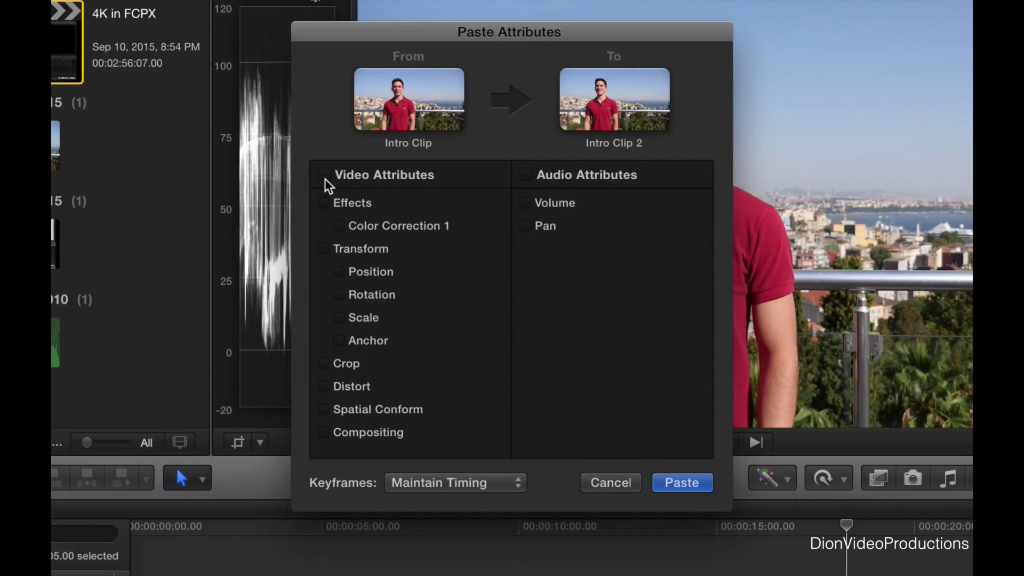
pyautogui.click(322, 174)
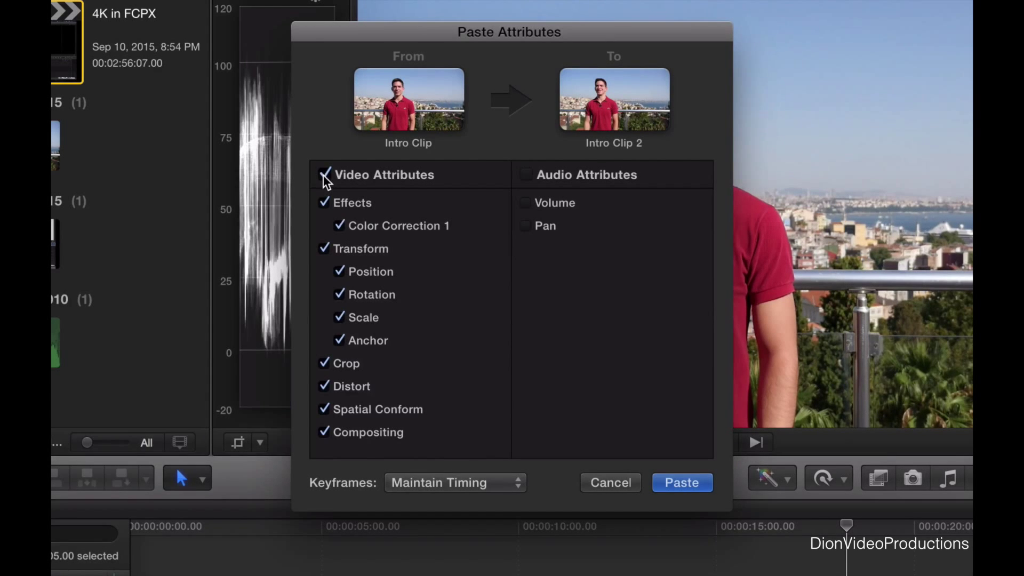
pyautogui.moveTo(499, 179)
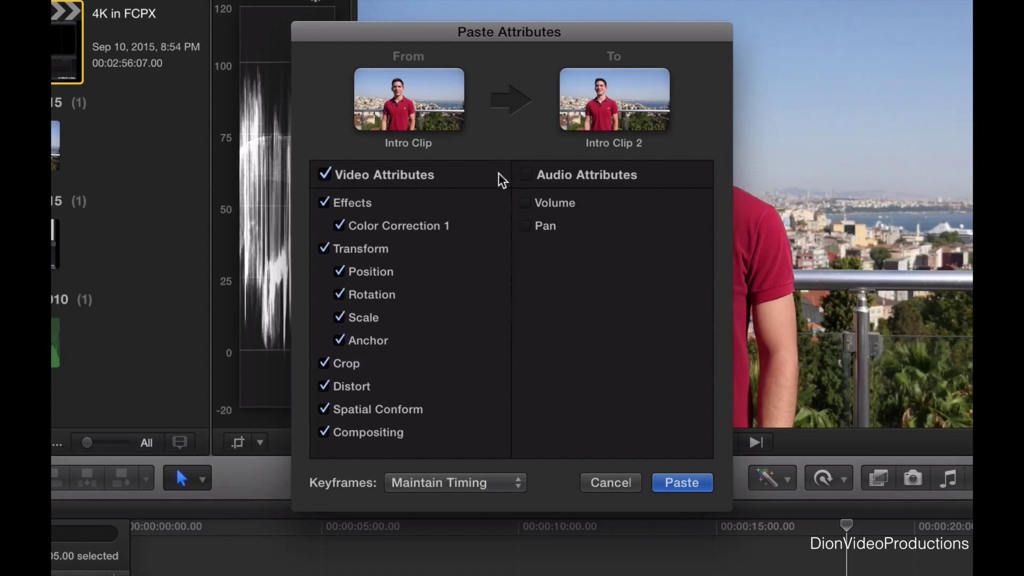
pyautogui.click(525, 173)
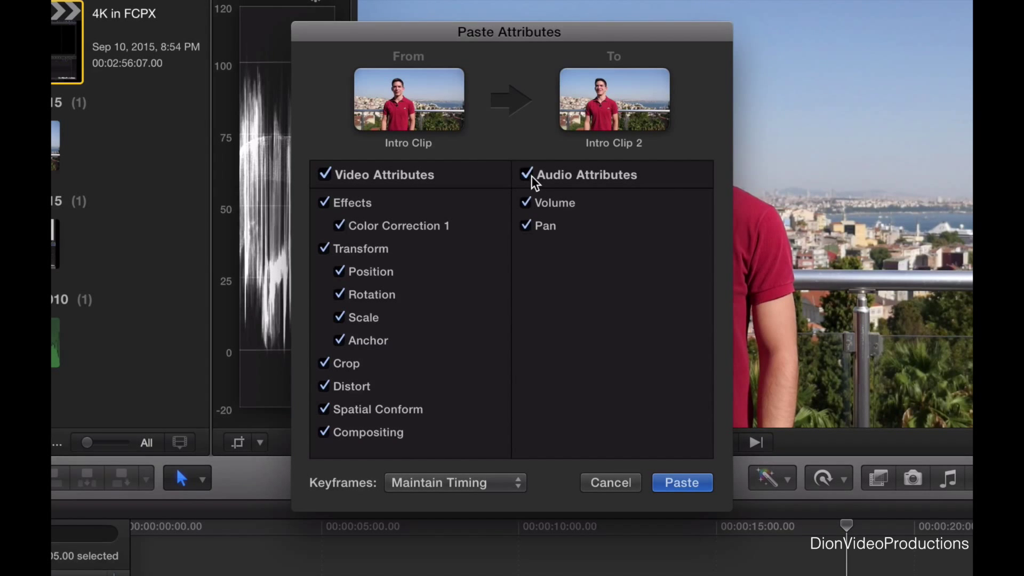
pyautogui.click(682, 482)
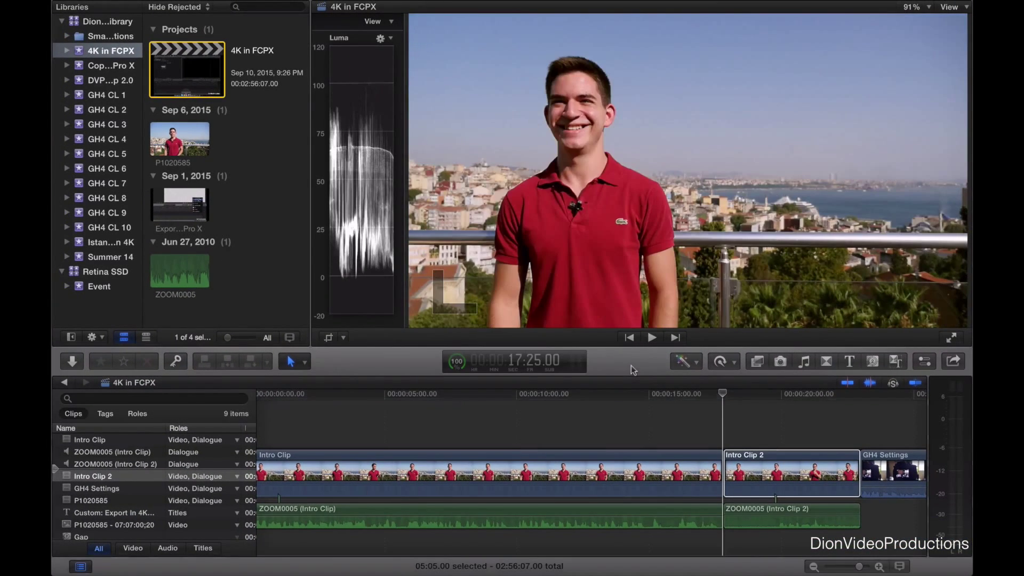
pyautogui.click(790, 471)
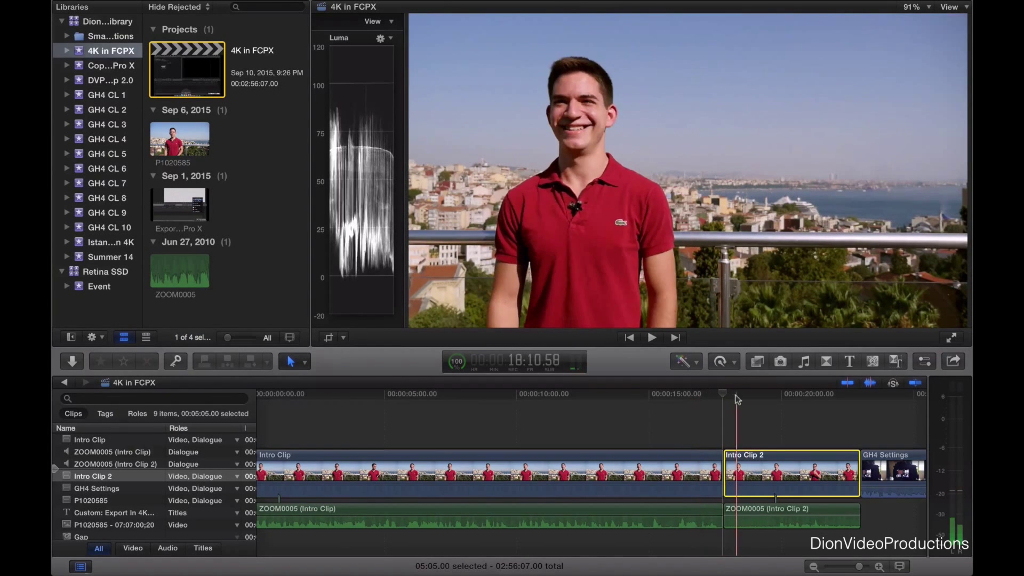
pyautogui.moveTo(722, 394); pyautogui.dragTo(722, 393)
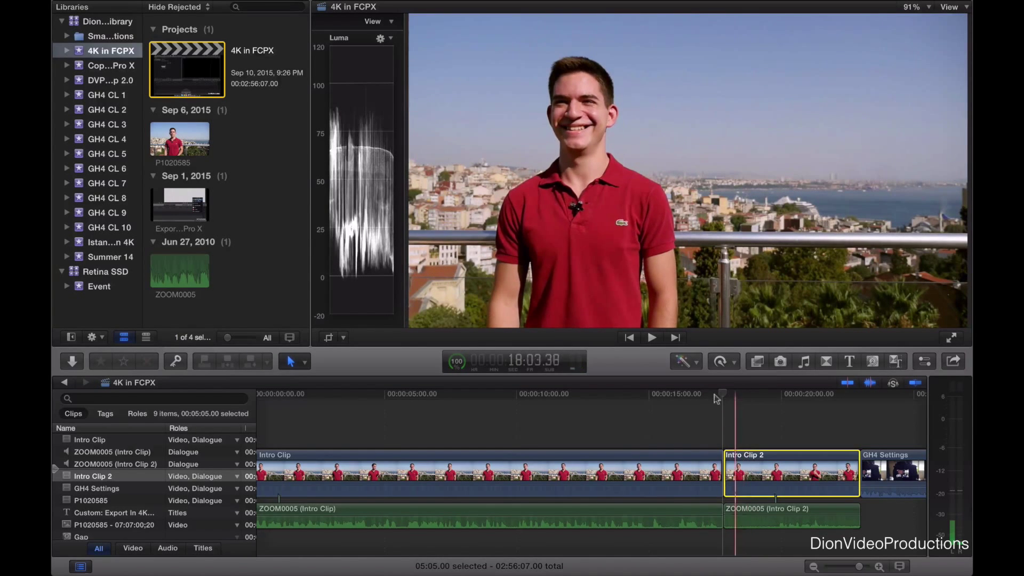
pyautogui.click(701, 394)
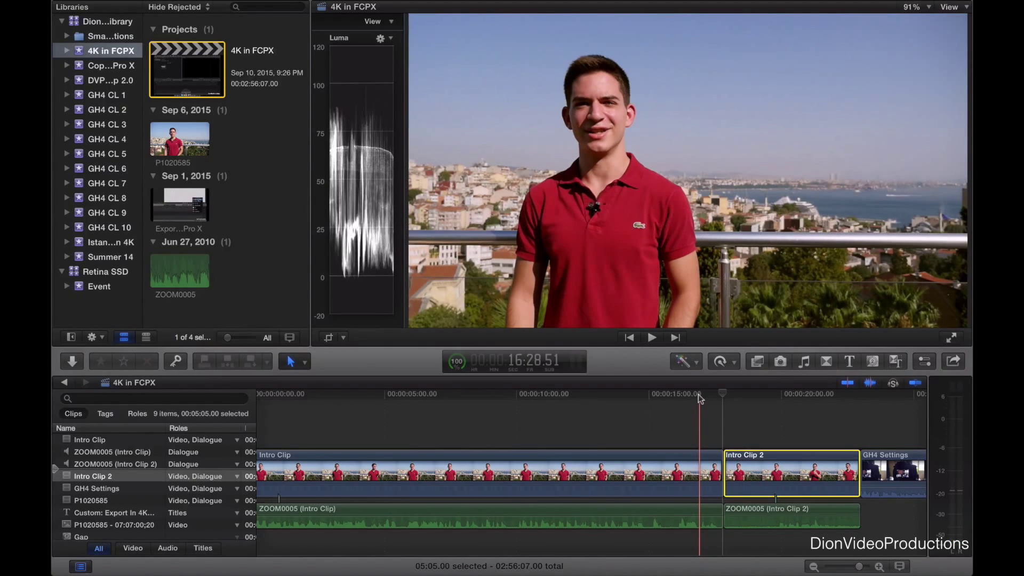